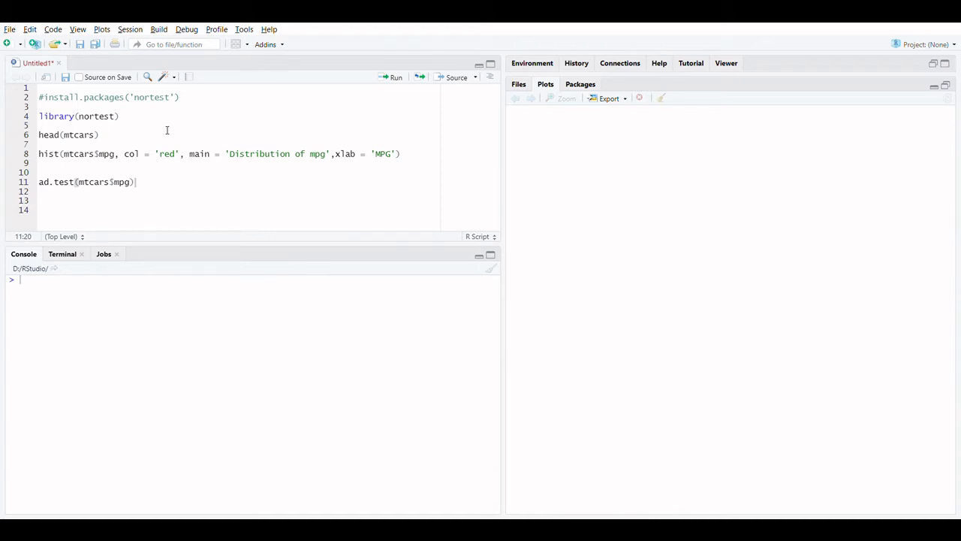
Load the nortest package and print the first six rows of mtcars
left_click(111, 116)
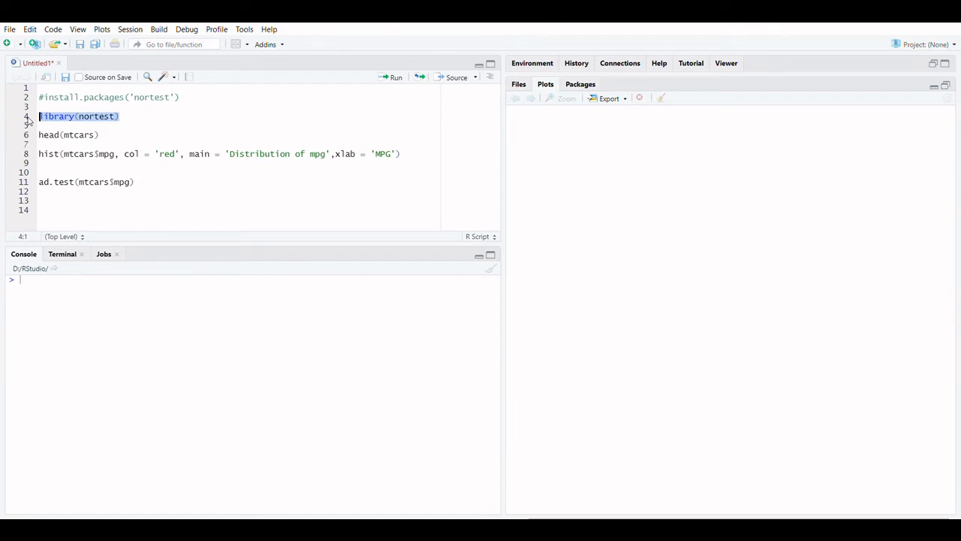
left_click(392, 77)
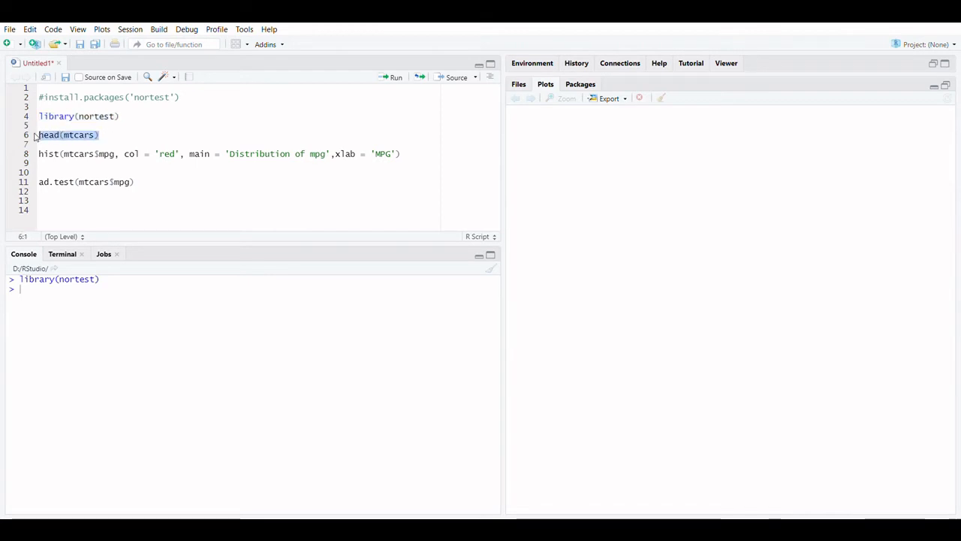
left_click(391, 77)
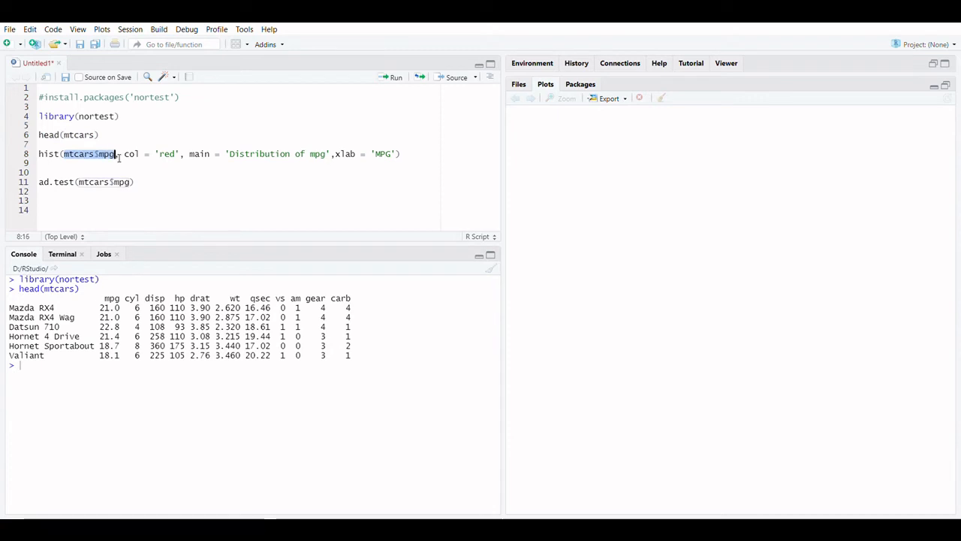
left_click(55, 172)
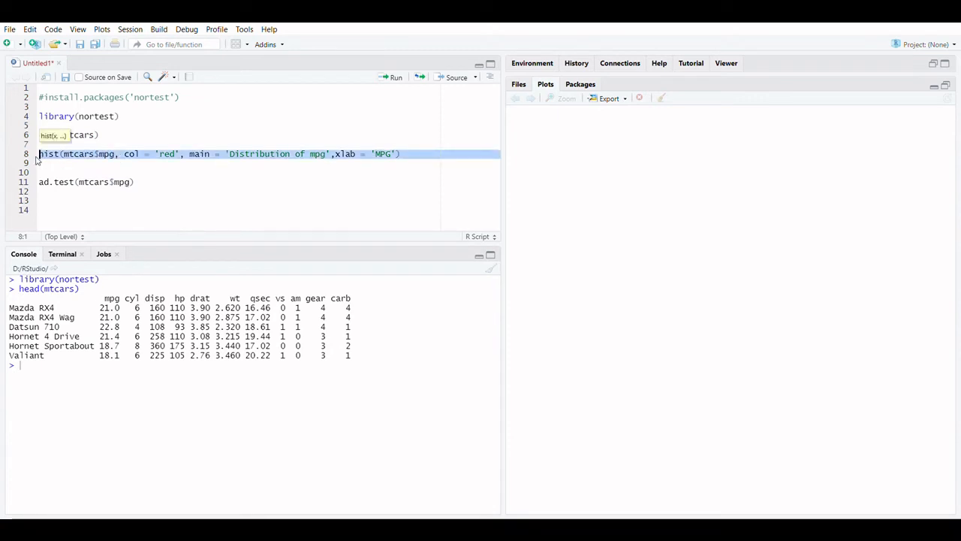
Draw the red mtcars mpg histogram titled 'Distribution of mpg' with MPG x-axis
left_click(393, 77)
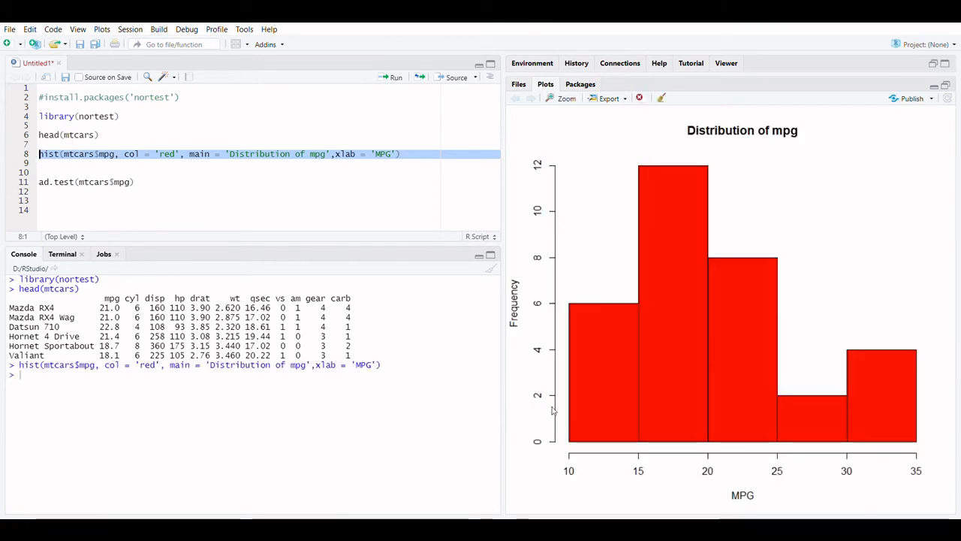
mouse_move(922, 398)
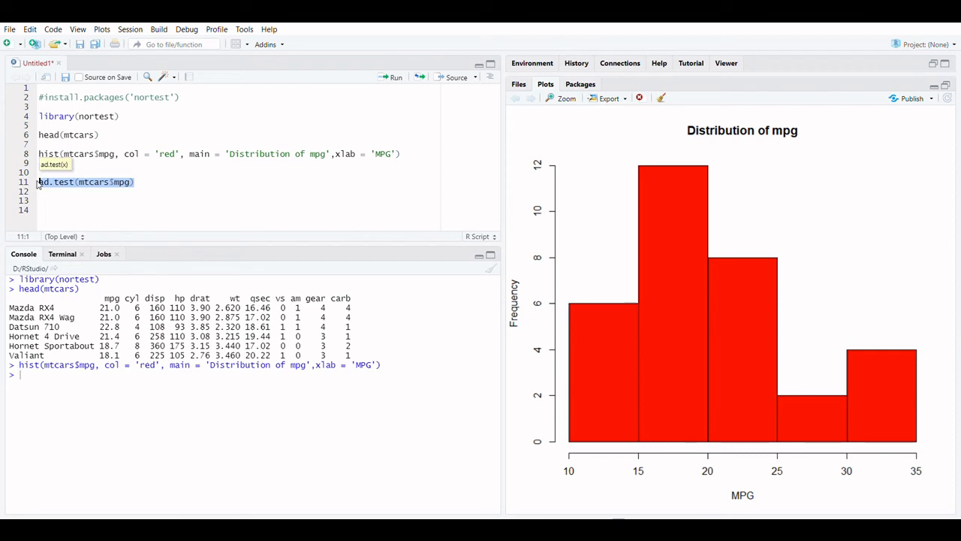
Run ad.test(mtcars$mpg) and highlight the p-value 0.1207 (A = 0.57968)
left_click(393, 77)
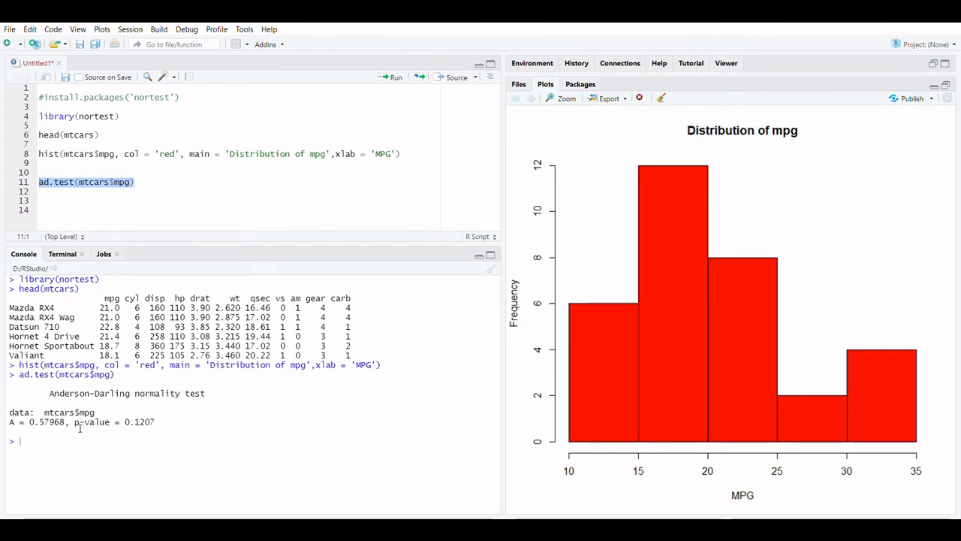
left_click_drag(76, 421, 155, 421)
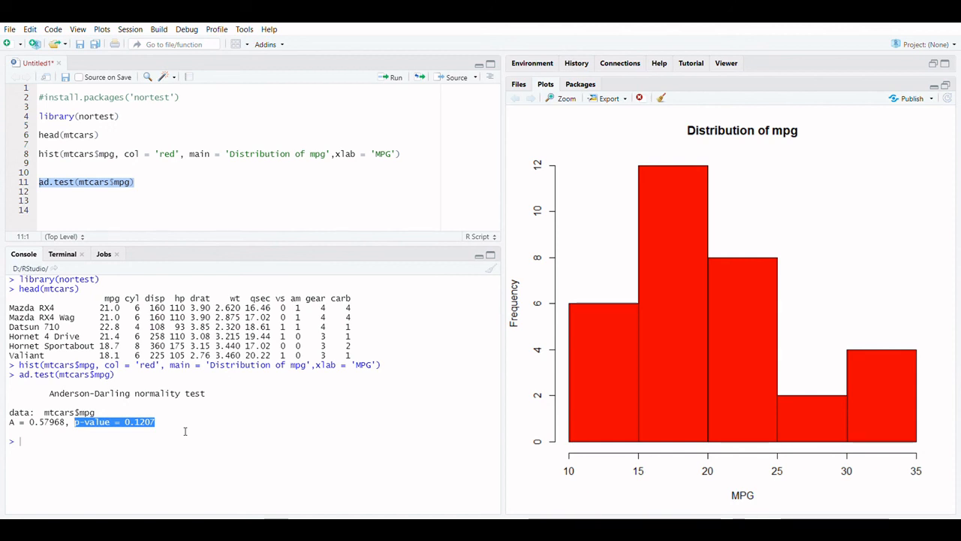
mouse_move(884, 157)
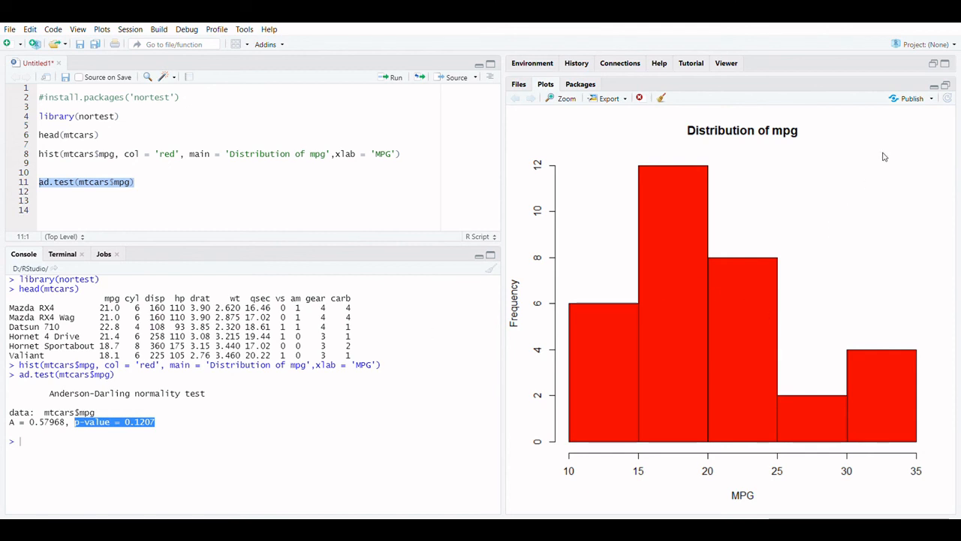
mouse_move(911, 105)
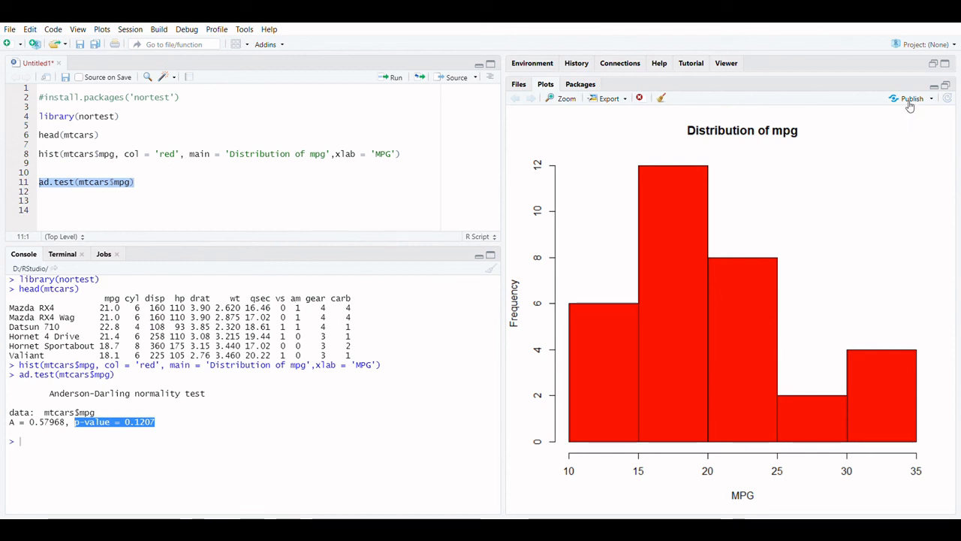
mouse_move(901, 83)
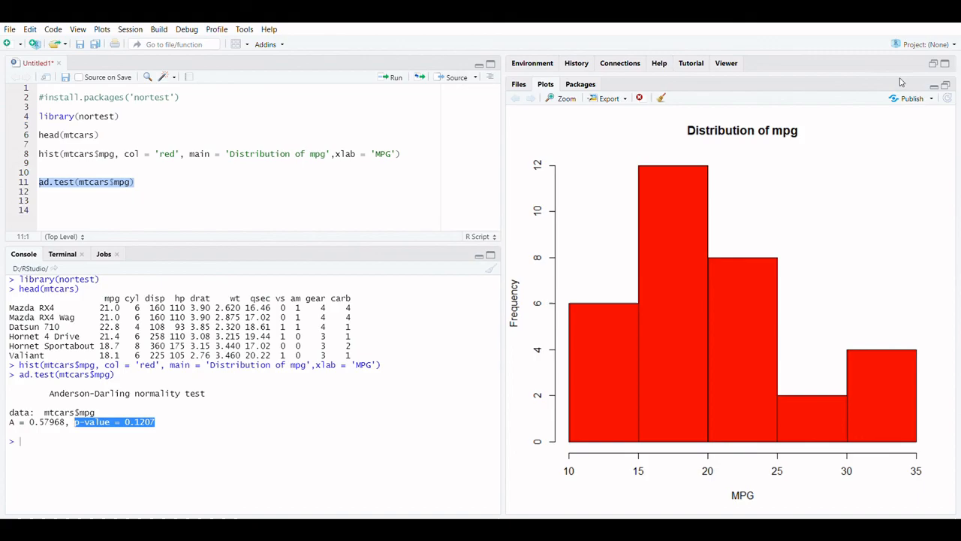